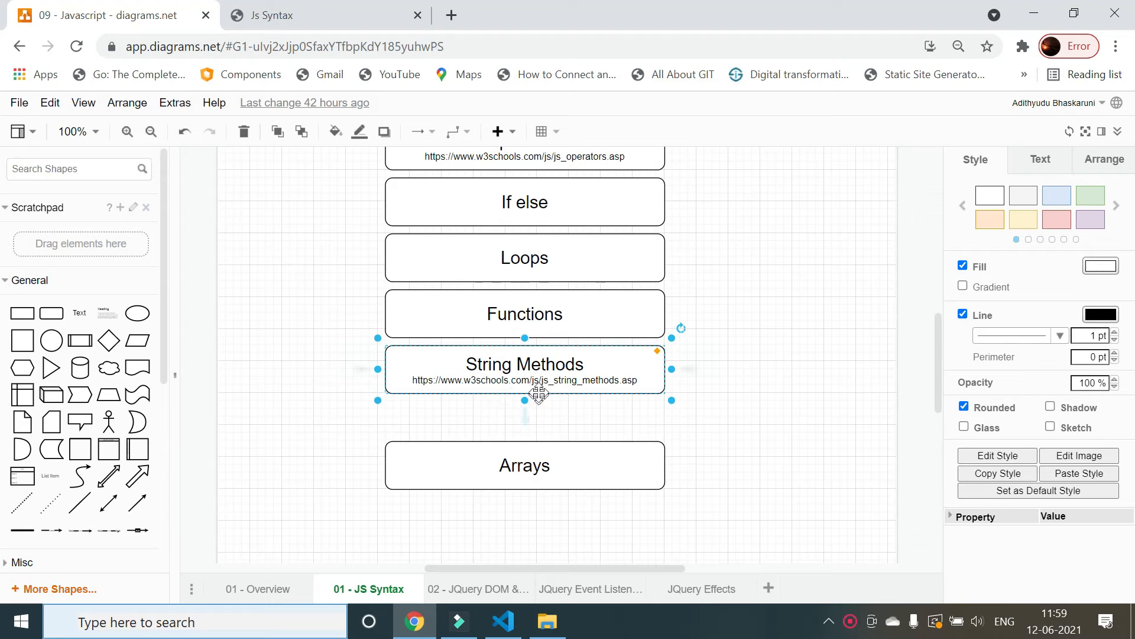
- Copy the w3schools URL from the String Methods box and open it in a new tab
double_click(524, 370)
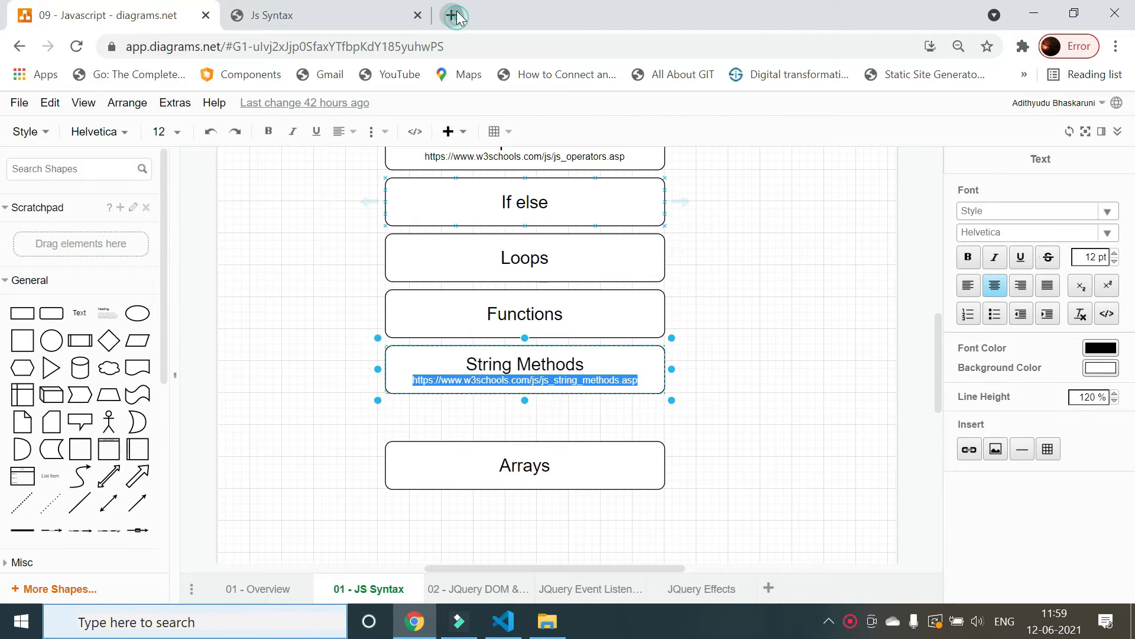
left_click(455, 14)
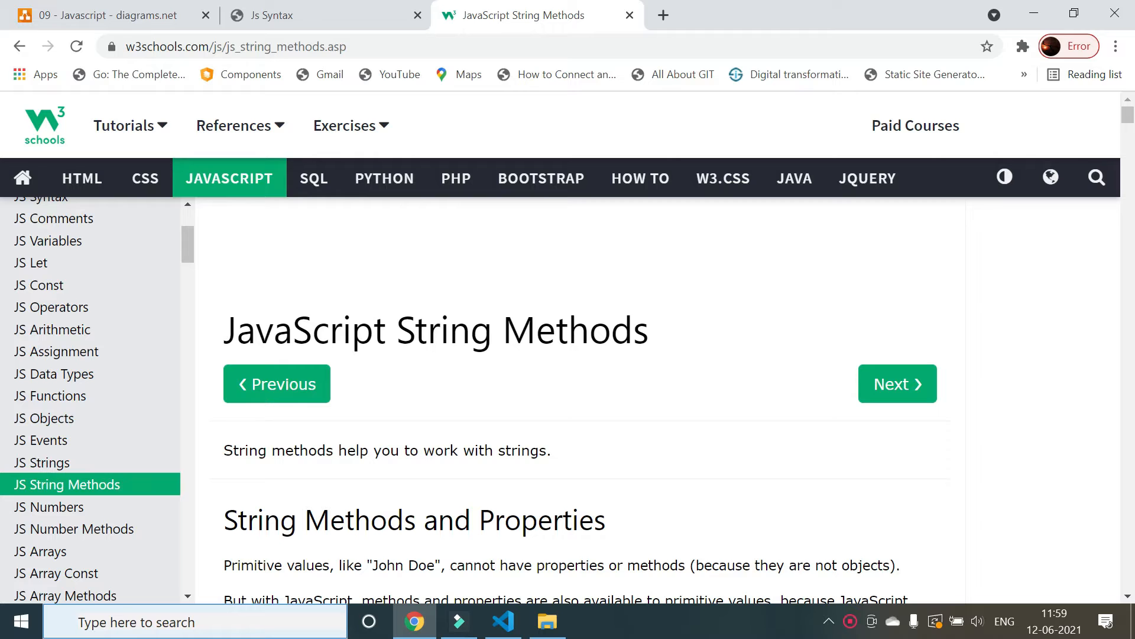
- Scroll the String Methods page through String Length down to the indexOf() example
scroll("down", 3)
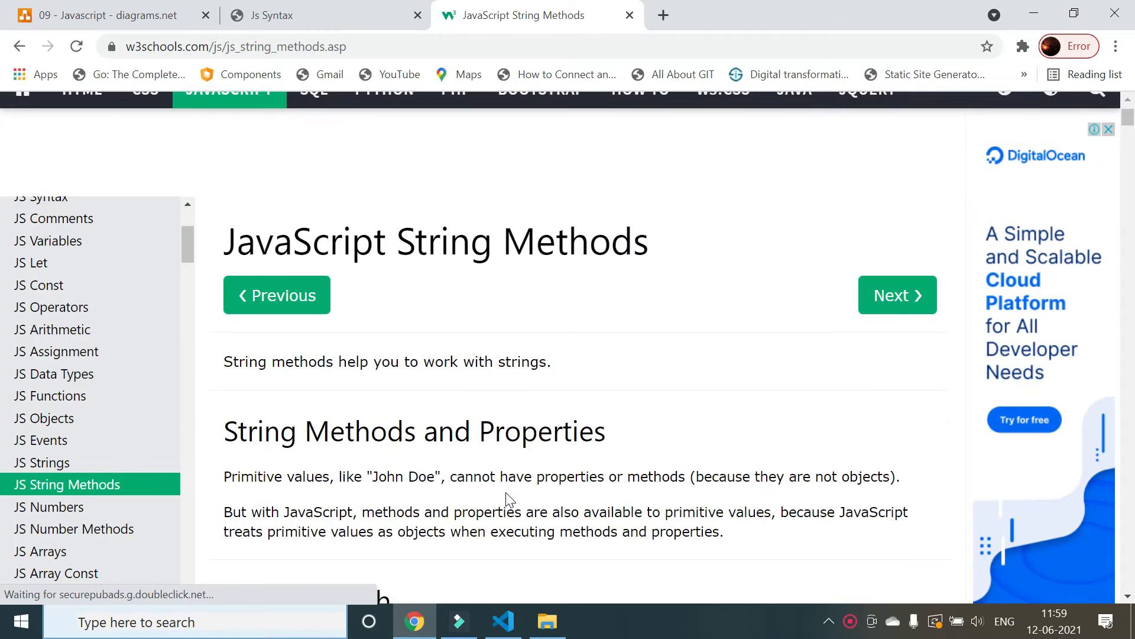
scroll("down", 3)
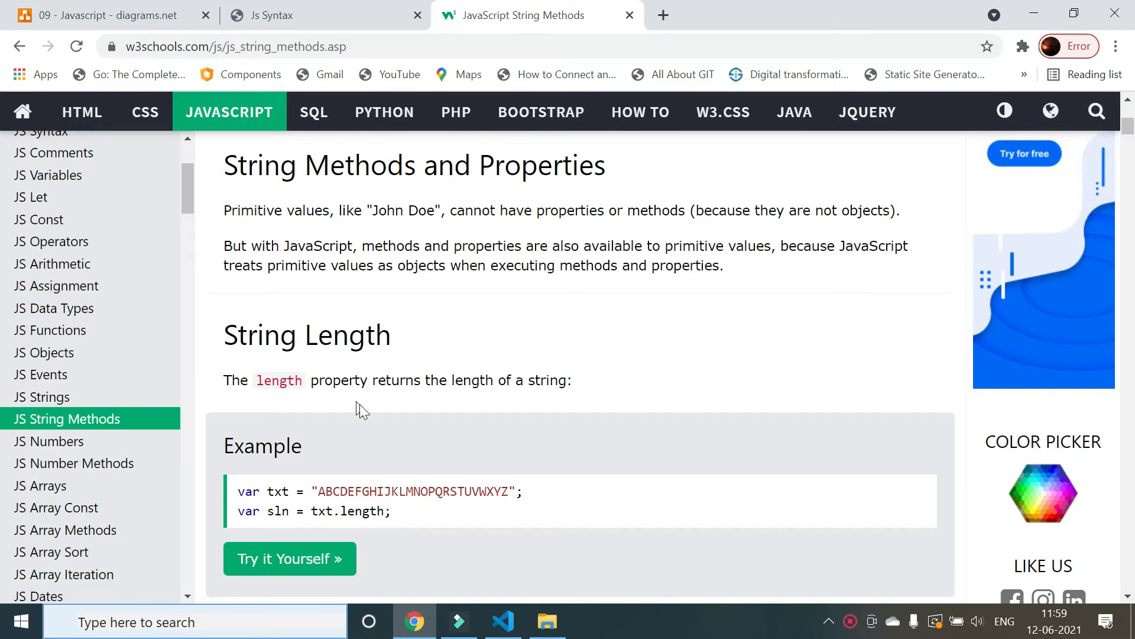
scroll("down", 3)
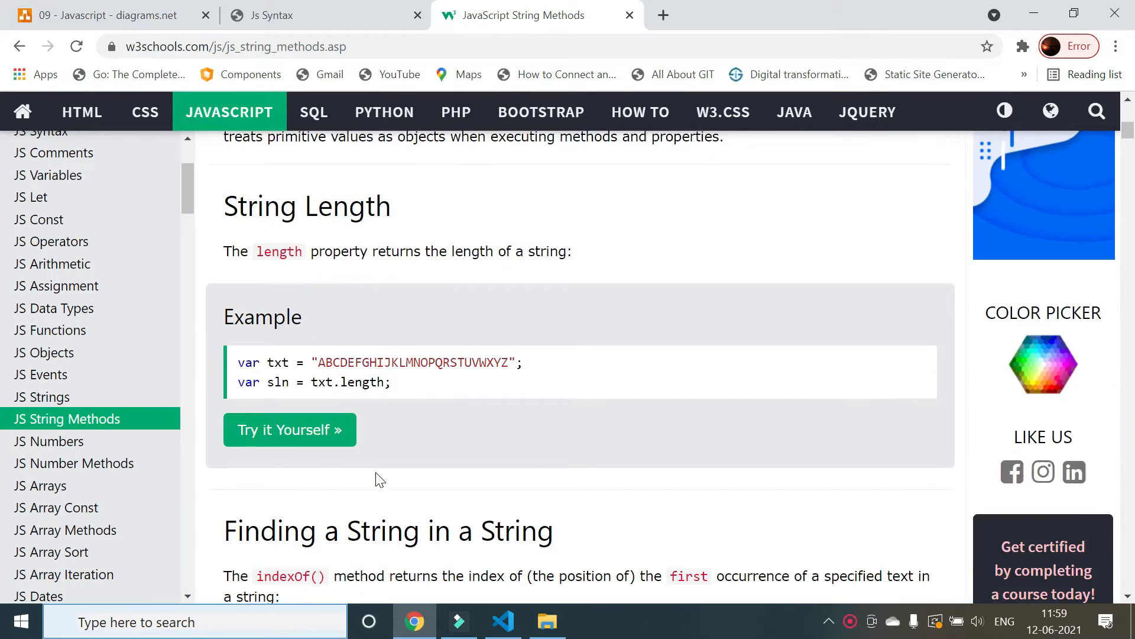
scroll("up", 3)
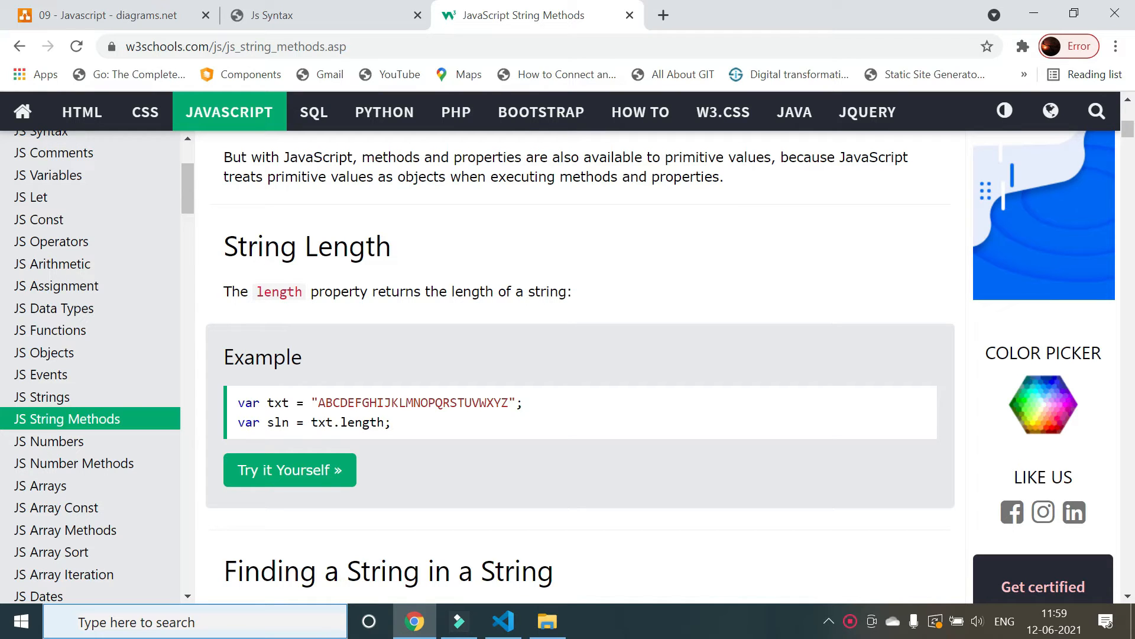
scroll("down", 3)
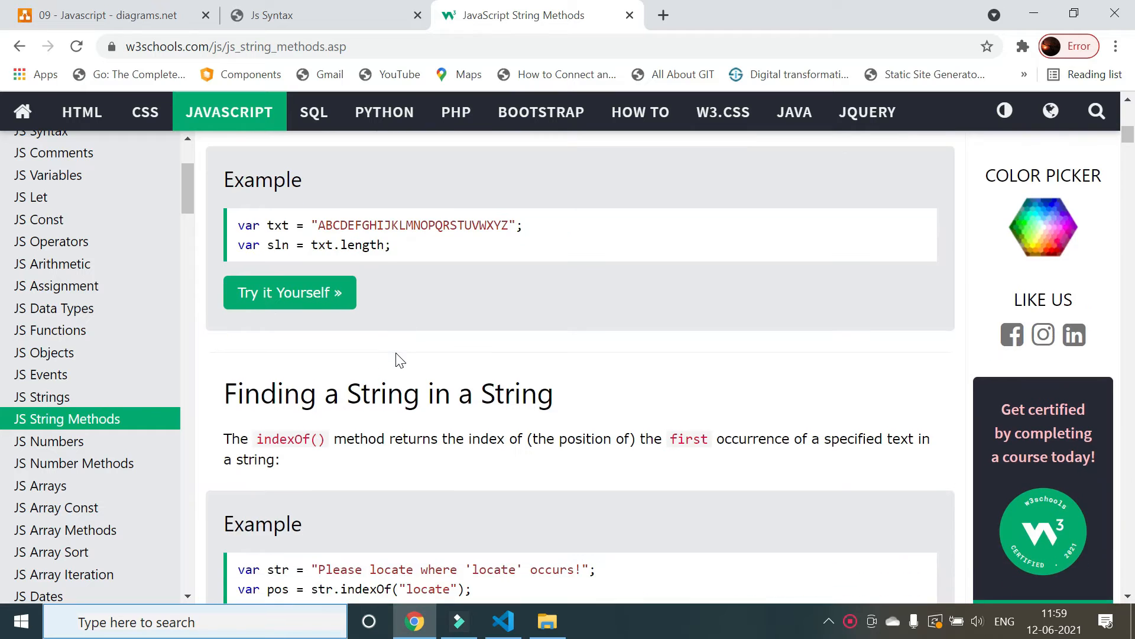
scroll("down", 3)
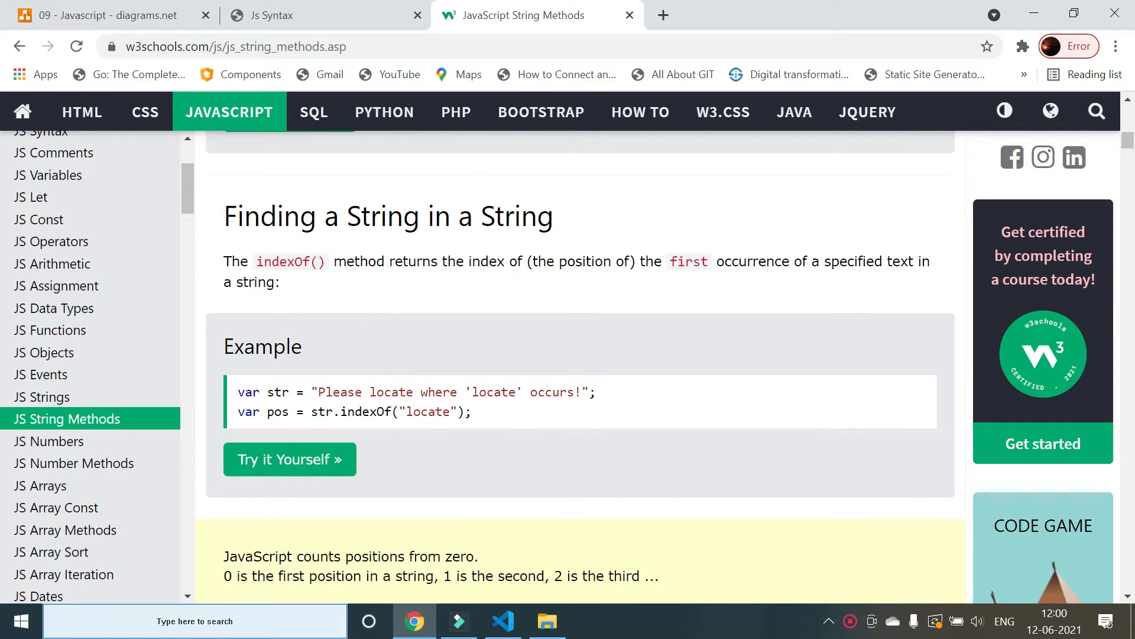
double_click(426, 412)
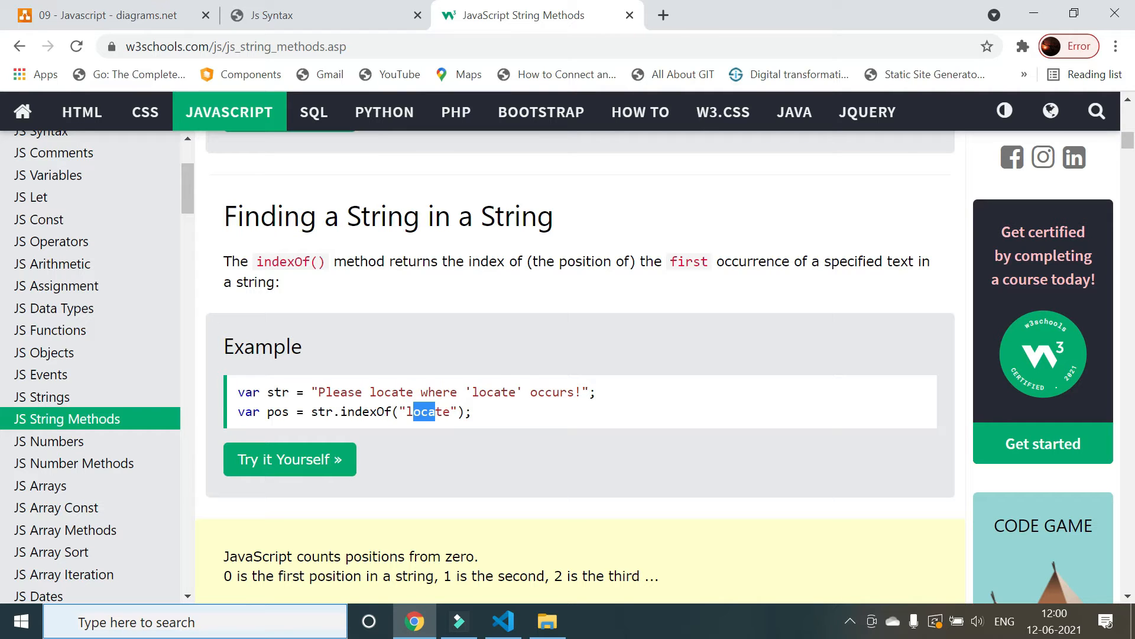
double_click(426, 412)
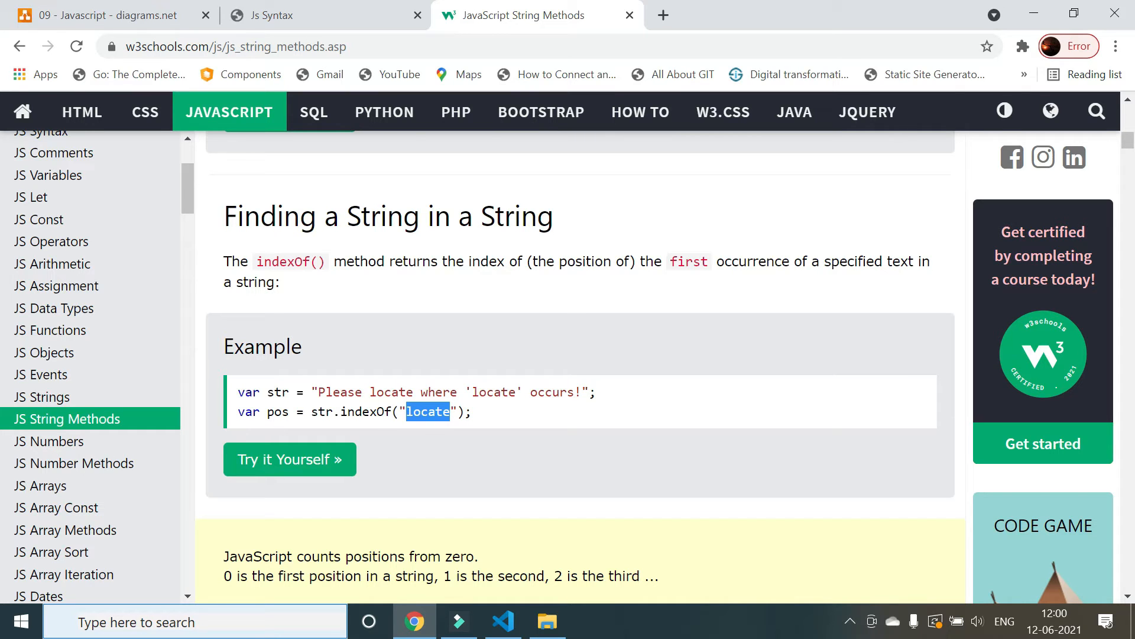
left_click(344, 411)
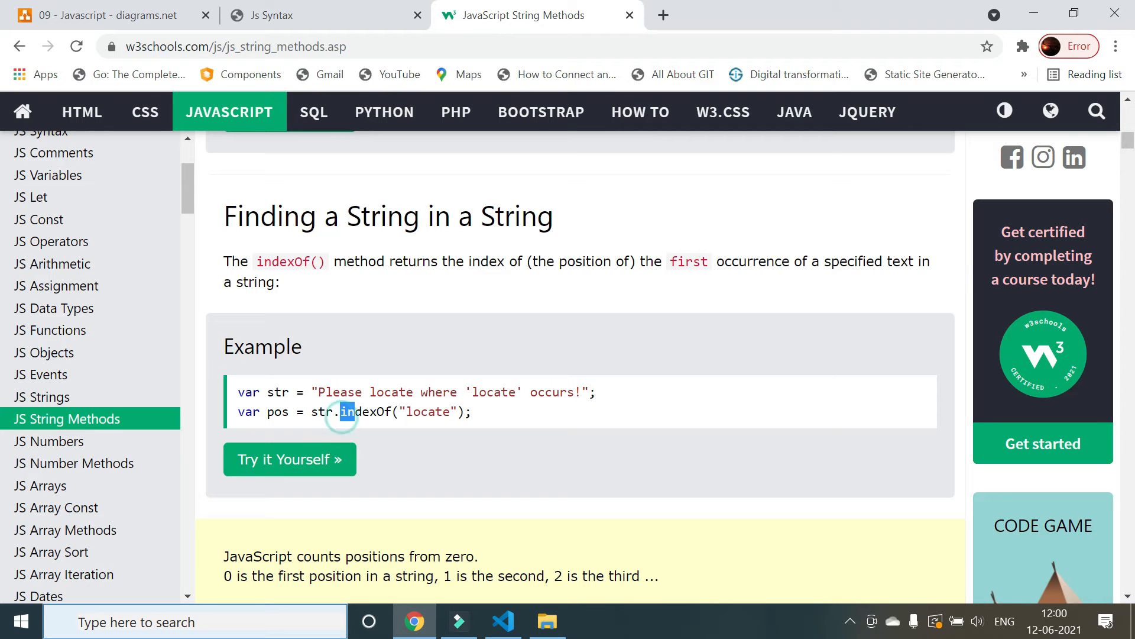
double_click(364, 411)
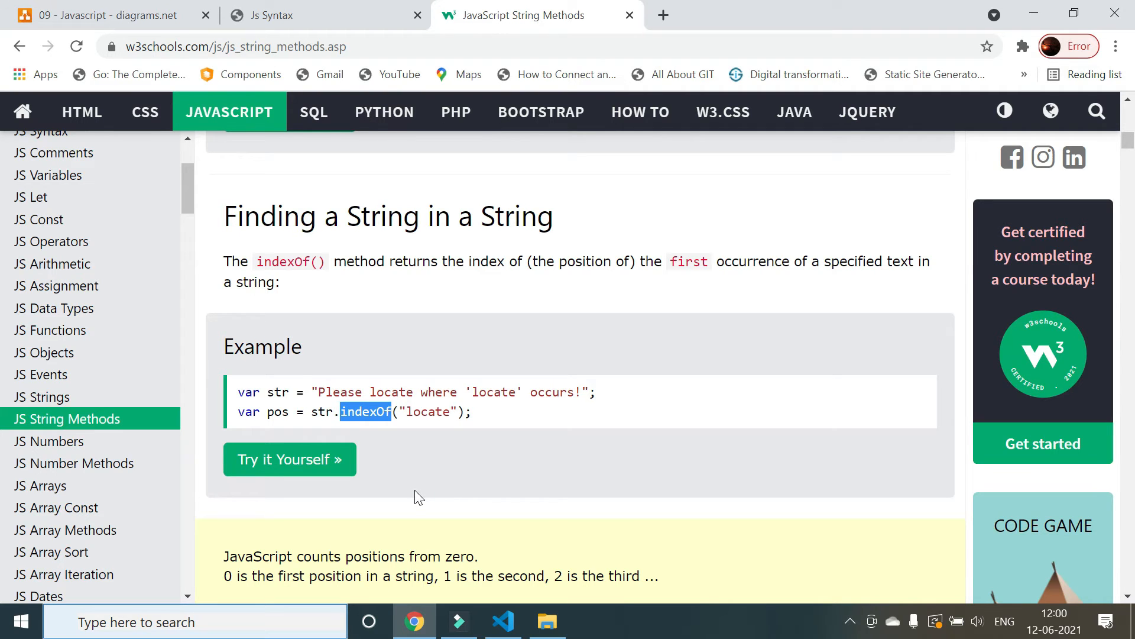
- Scroll past the lastIndexOf() and search() examples to Extracting String Parts
scroll("down", 3)
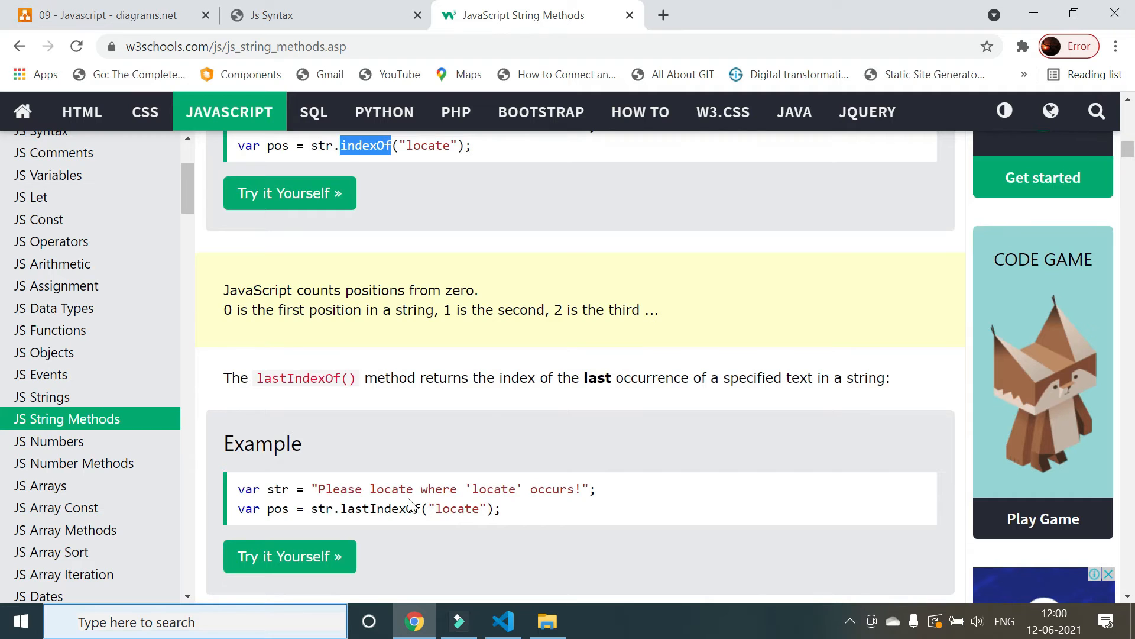
scroll("down", 3)
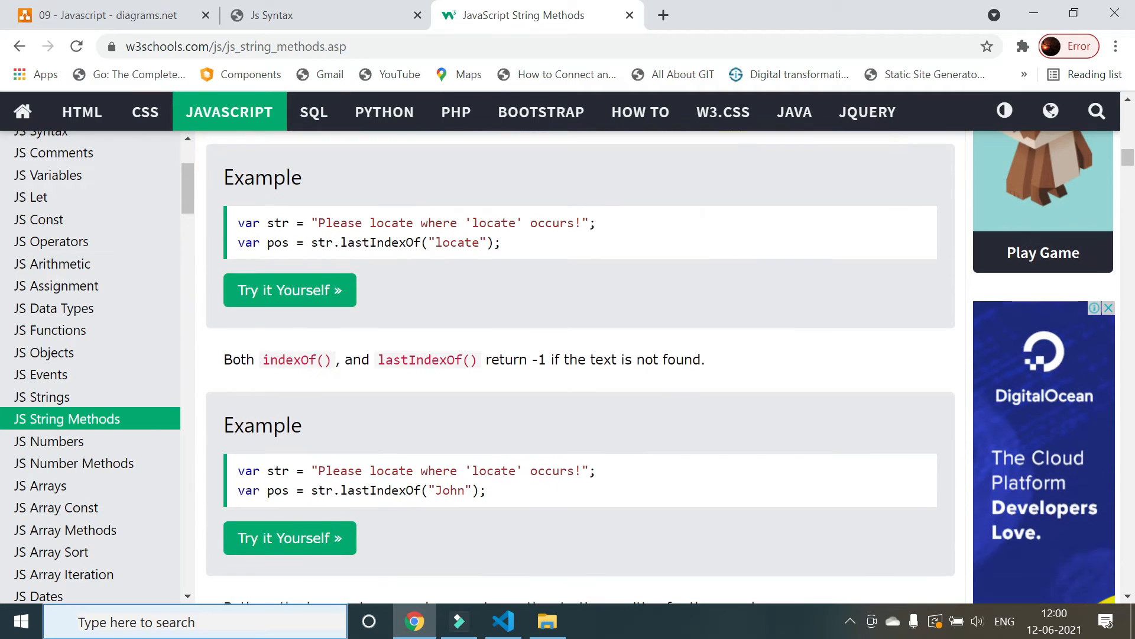
scroll("down", 3)
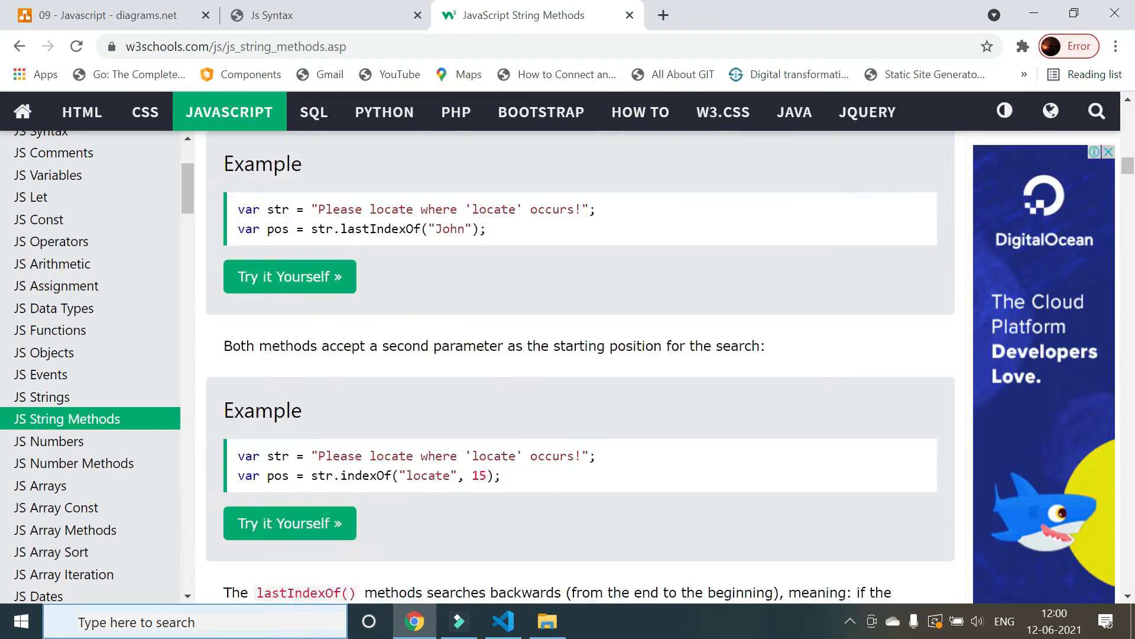
scroll("down", 3)
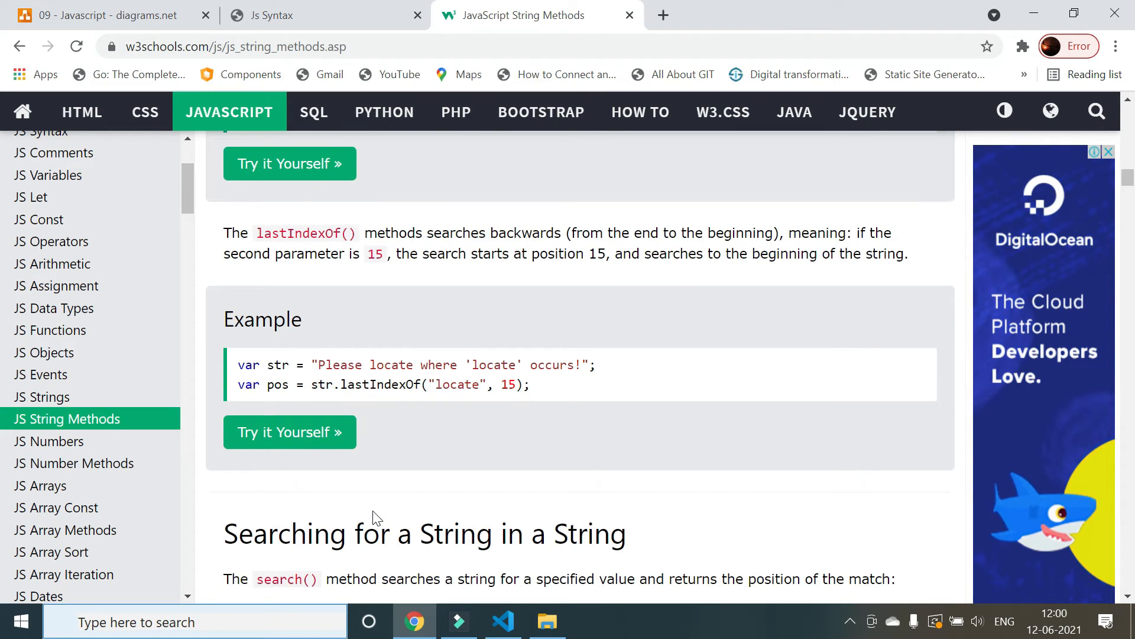
scroll("down", 3)
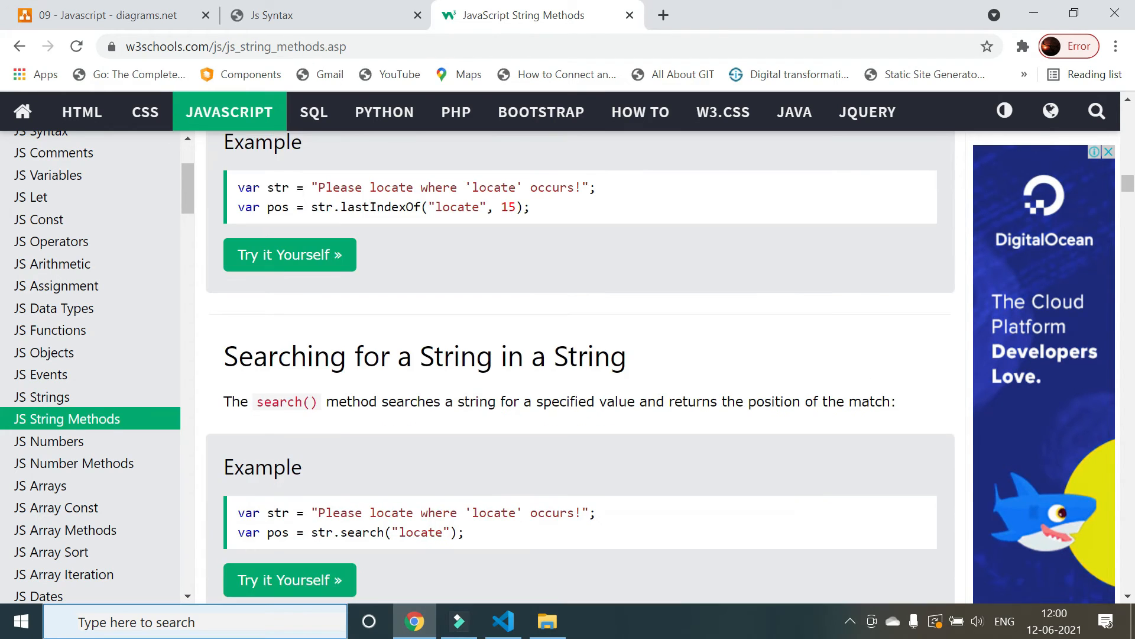
scroll("down", 3)
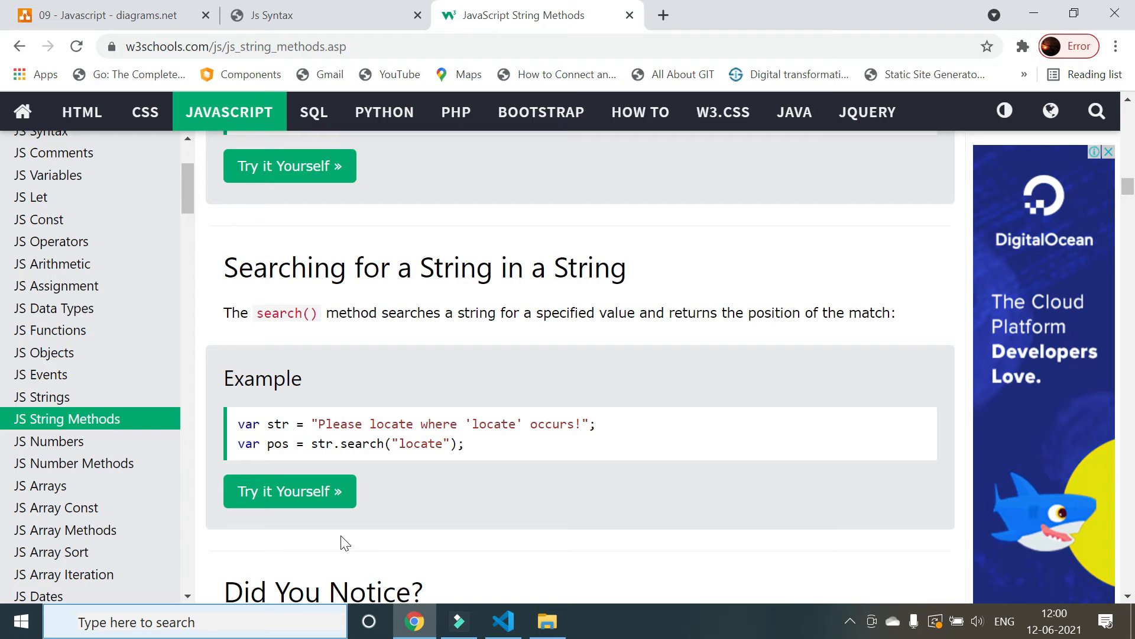
mouse_move(293, 231)
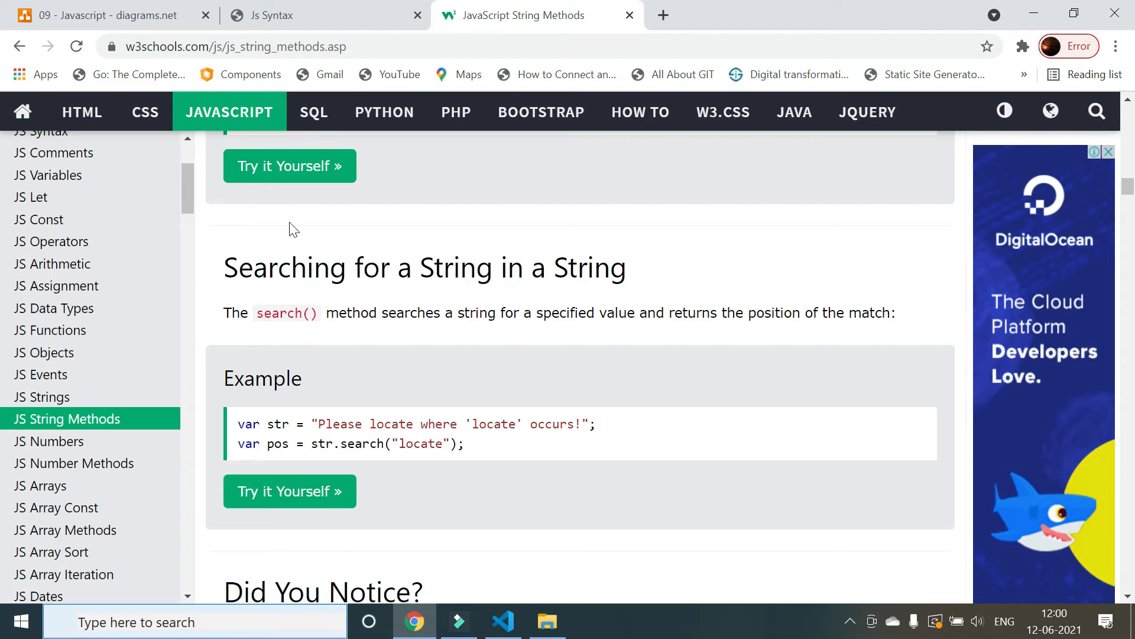
scroll("down", 3)
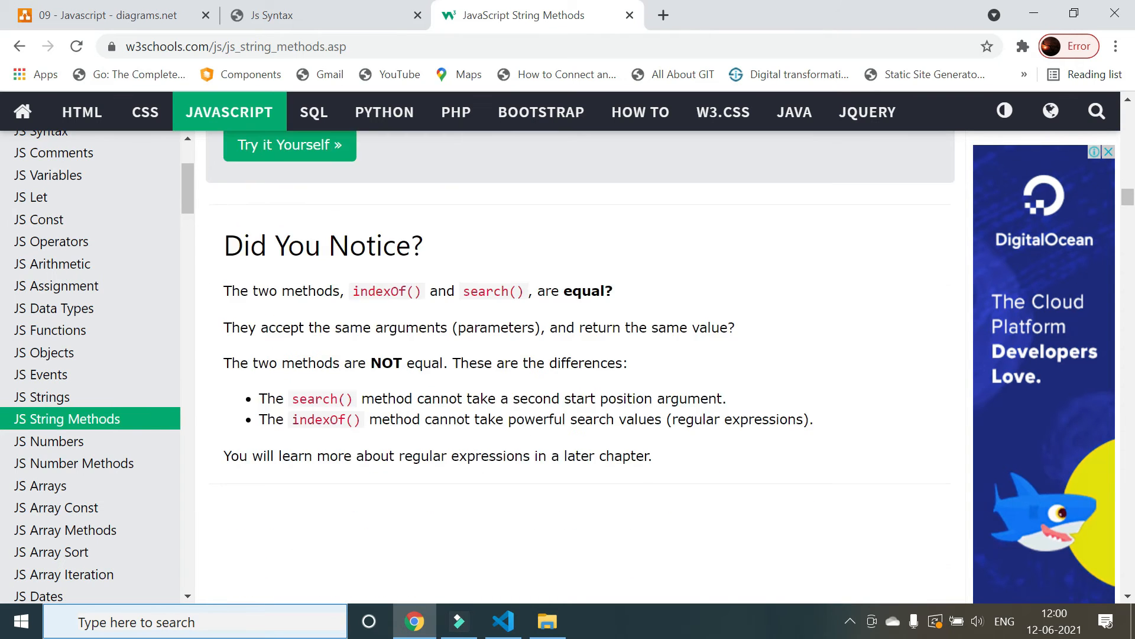
scroll("down", 3)
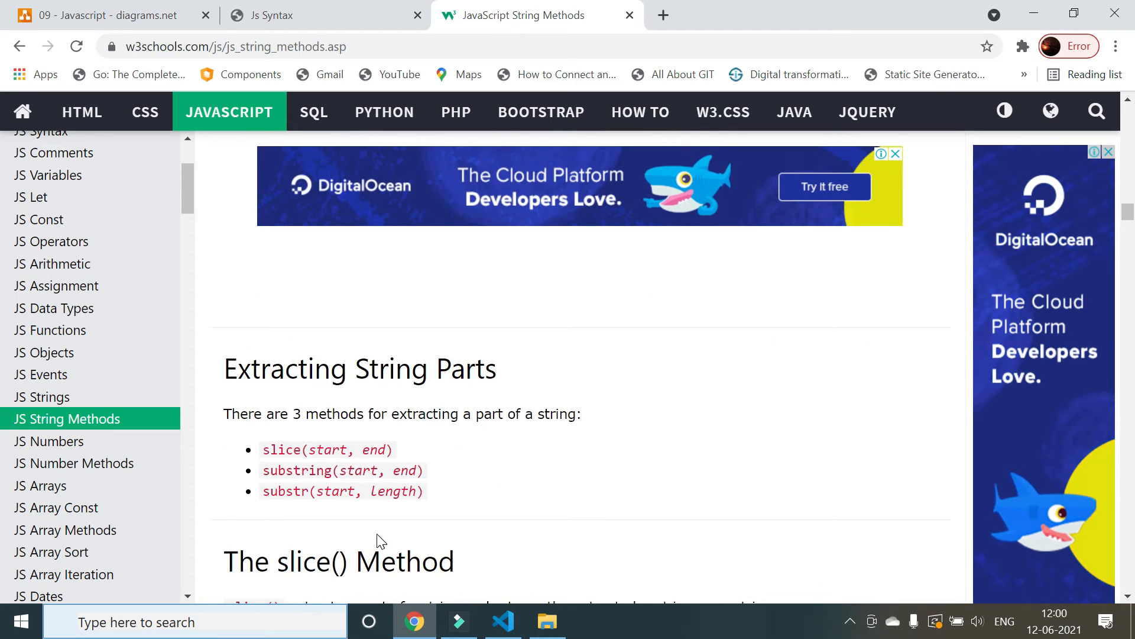
mouse_move(367, 516)
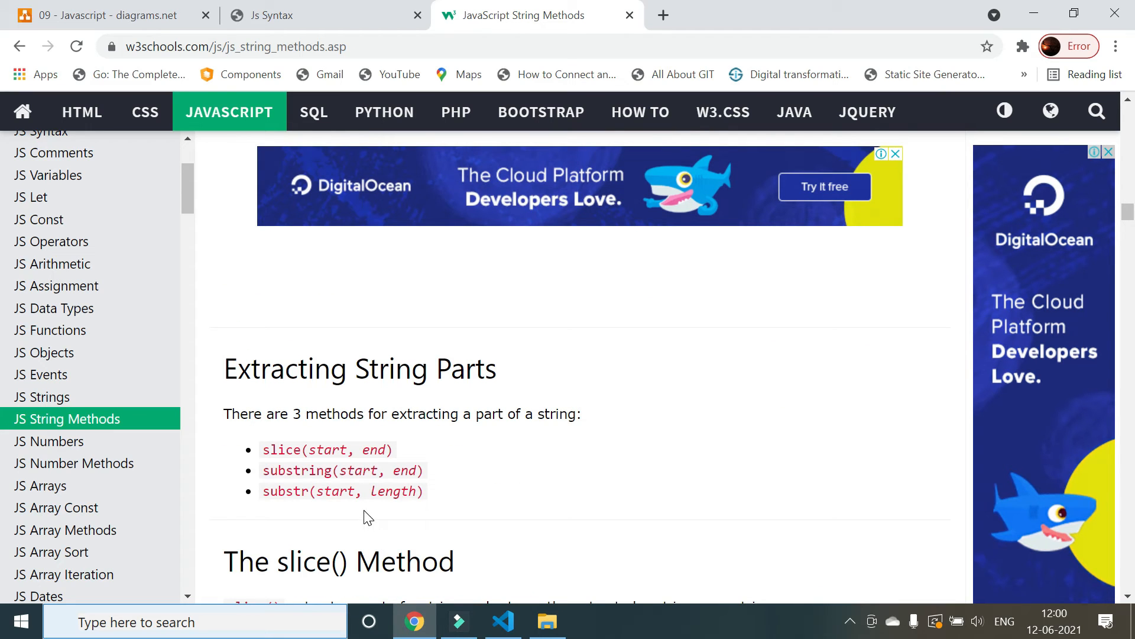
mouse_move(325, 535)
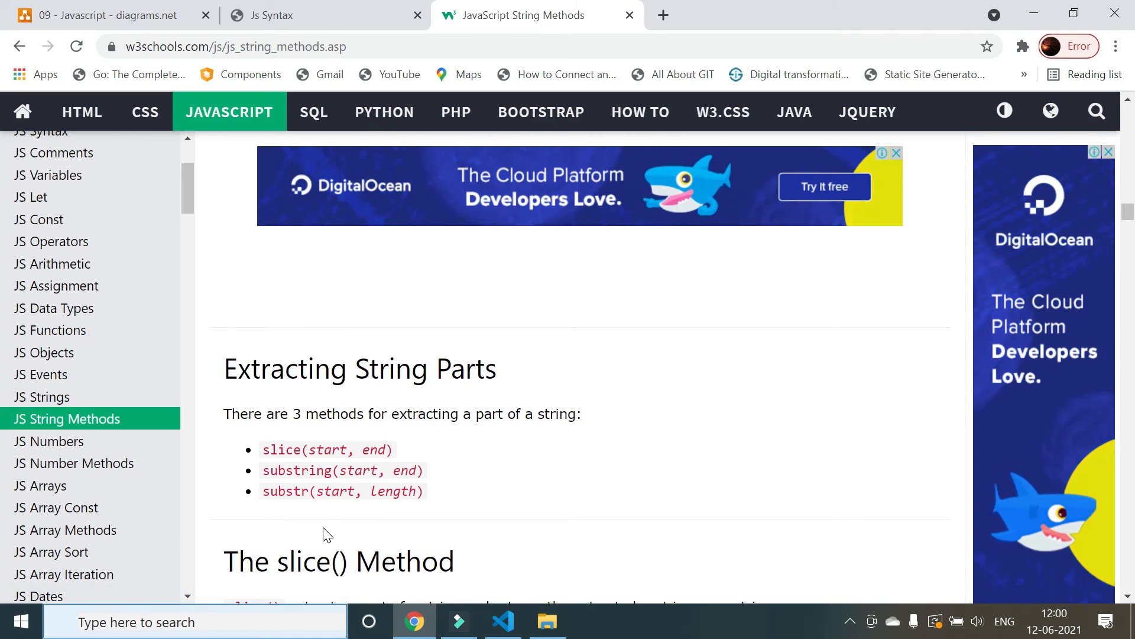
mouse_move(250, 402)
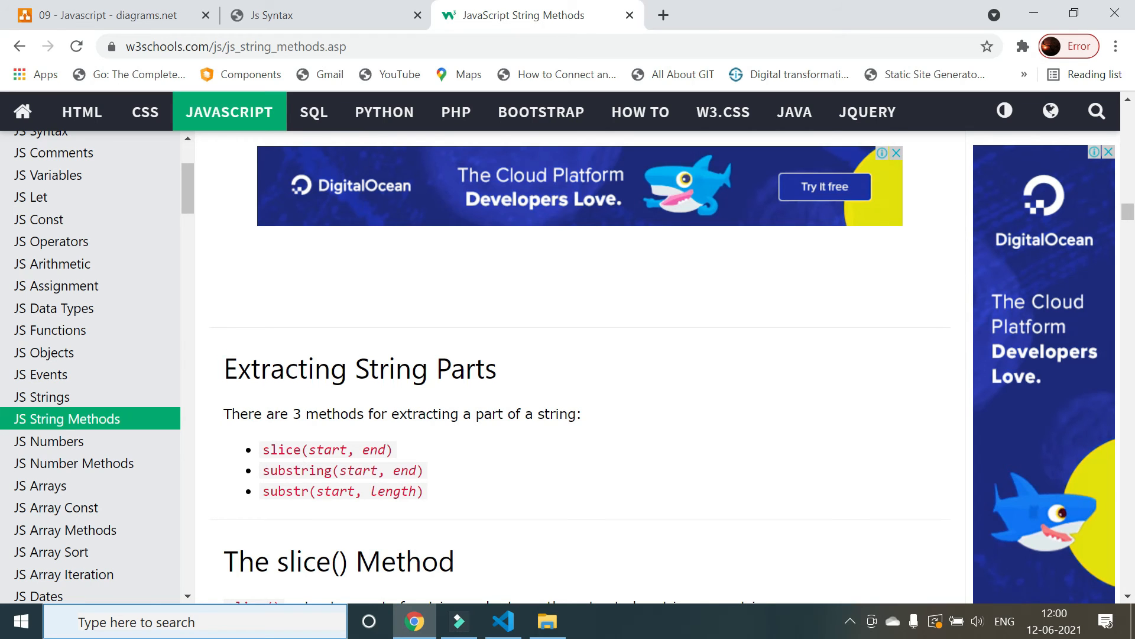
- Scroll through the slice() examples down to The substring() Method section
scroll("down", 3)
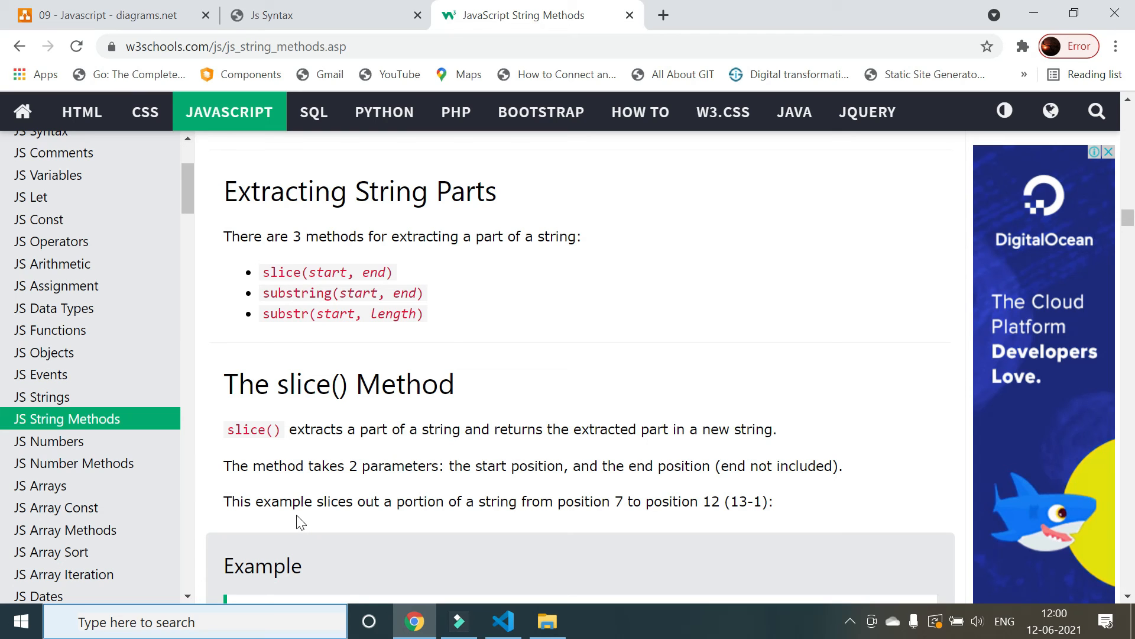
scroll("down", 3)
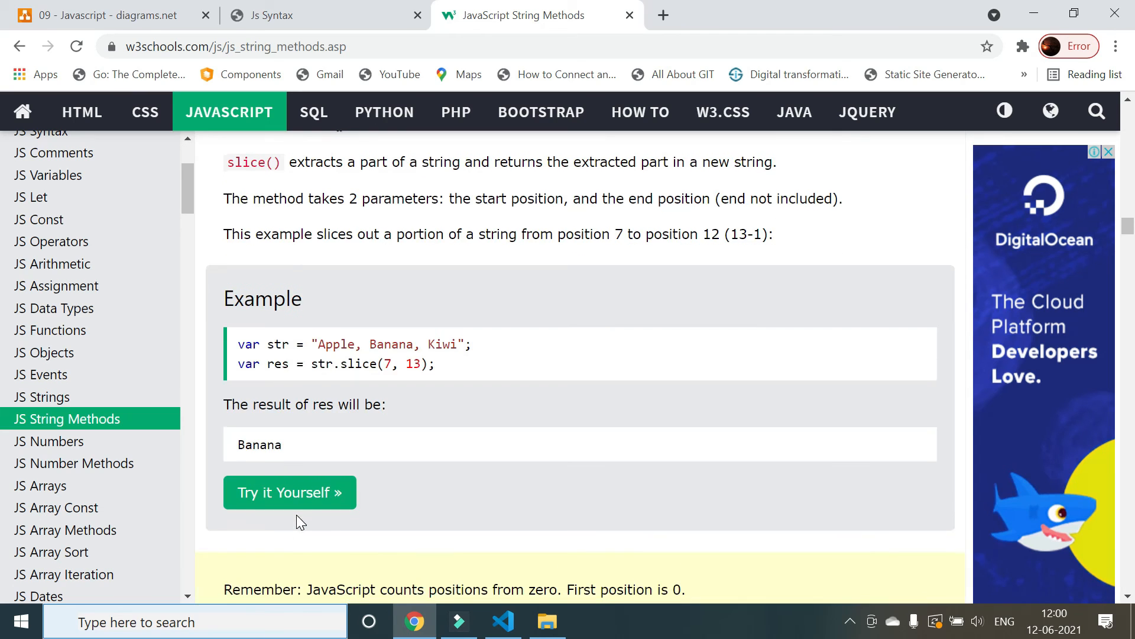
scroll("down", 3)
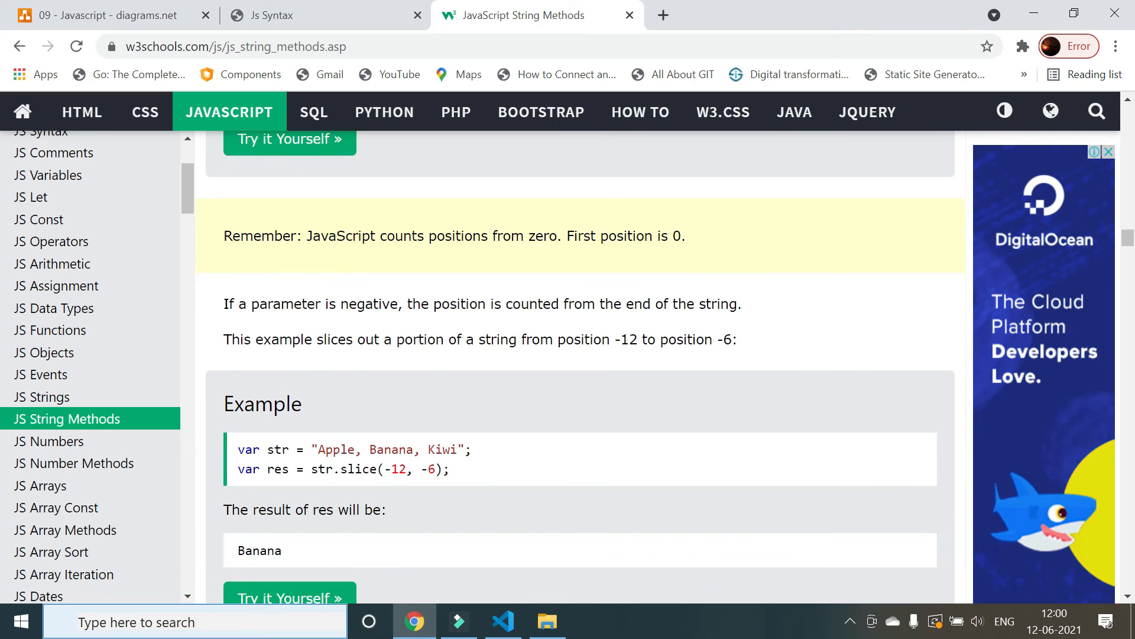
scroll("down", 3)
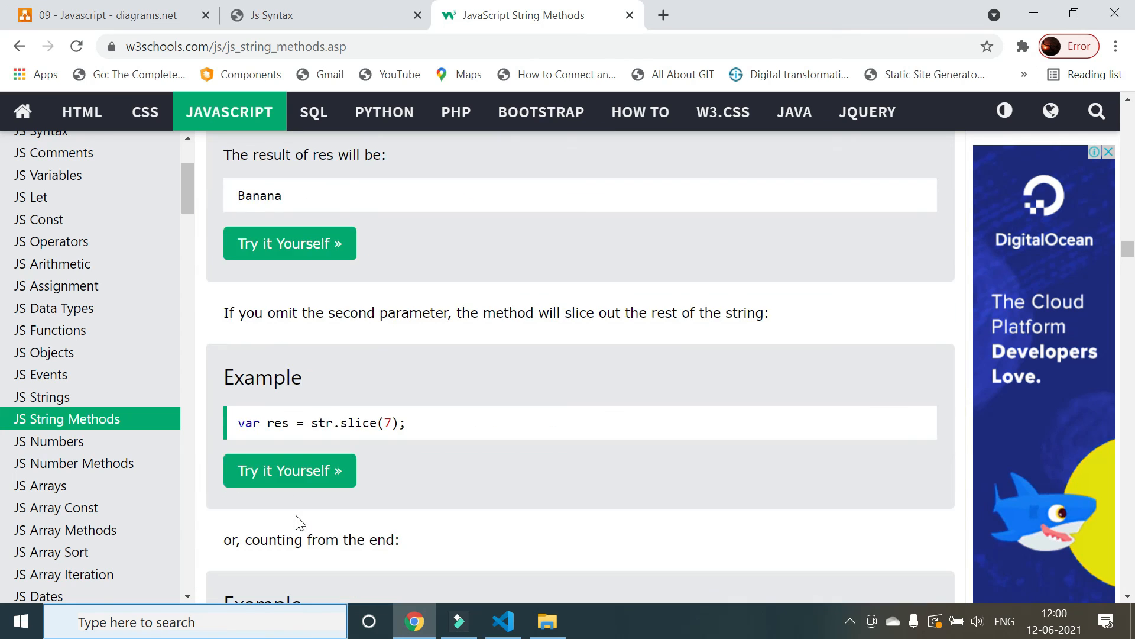
scroll("down", 3)
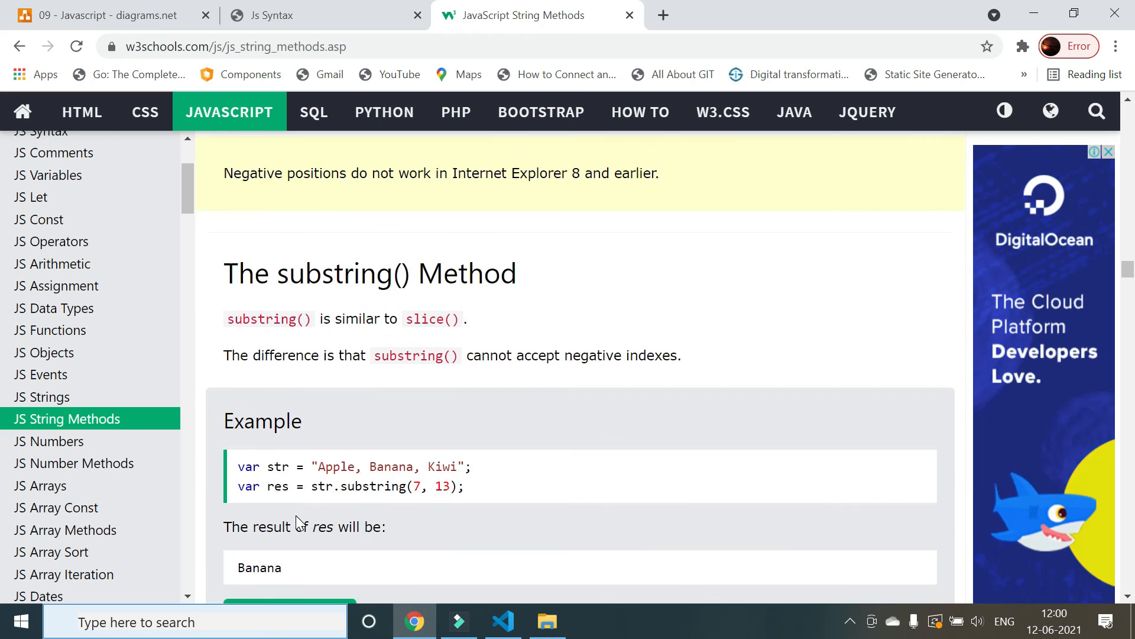